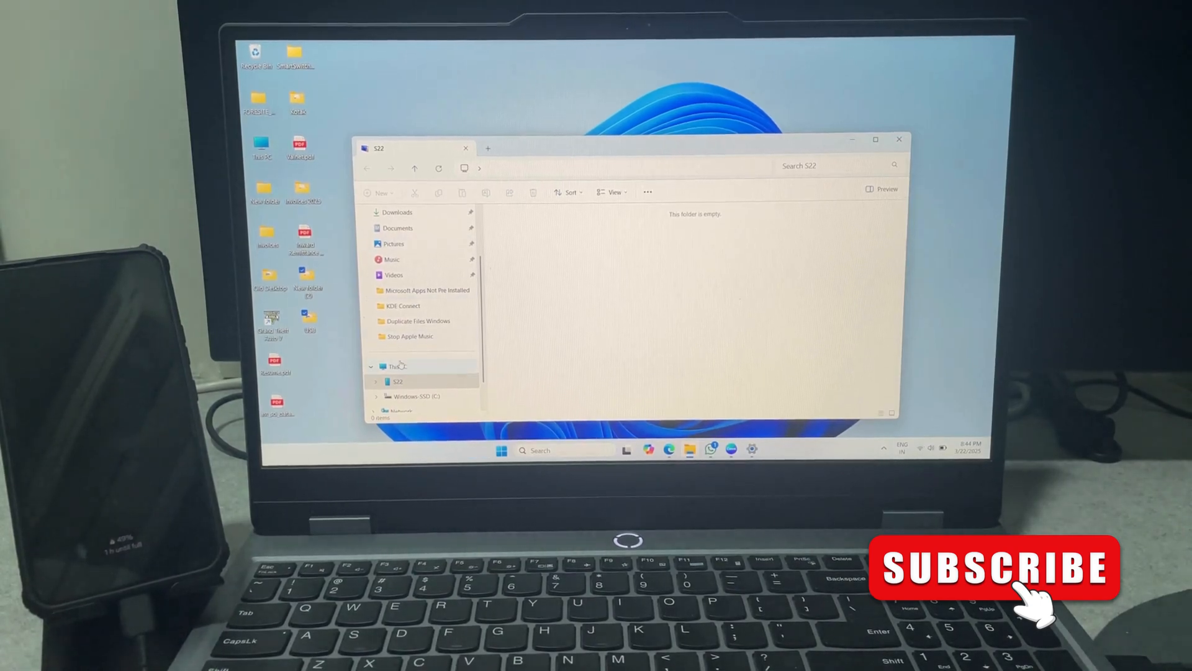
Step: Browse into the S22 phone from This PC, find it empty, and return to This PC
click(397, 366)
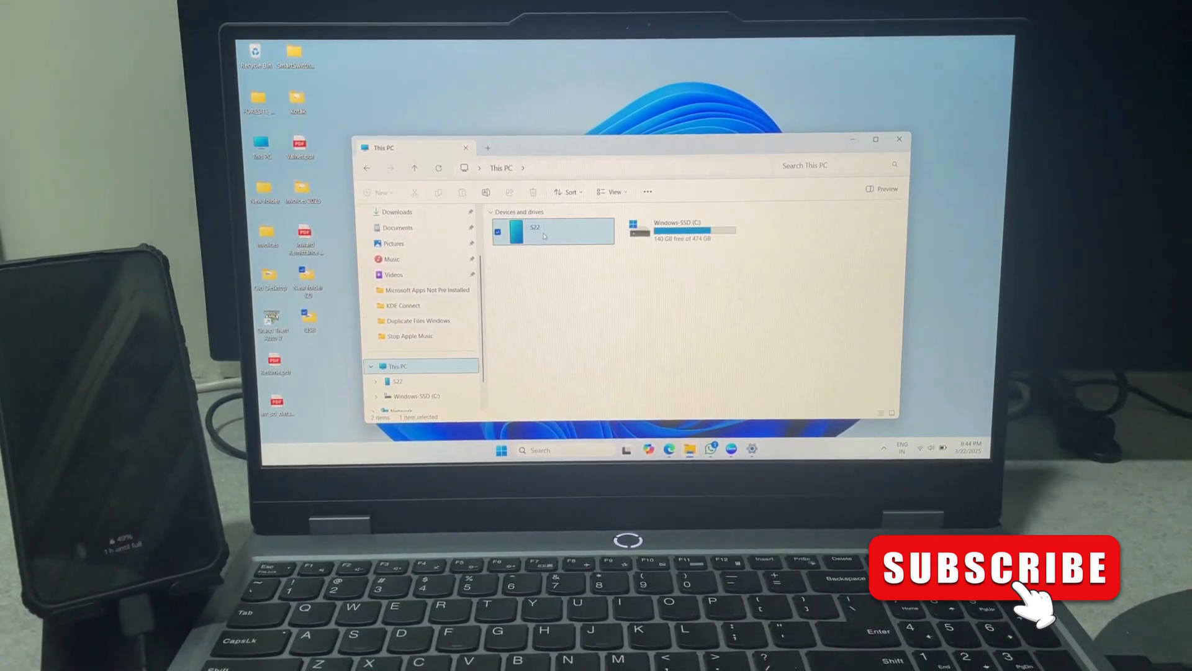
double_click(544, 231)
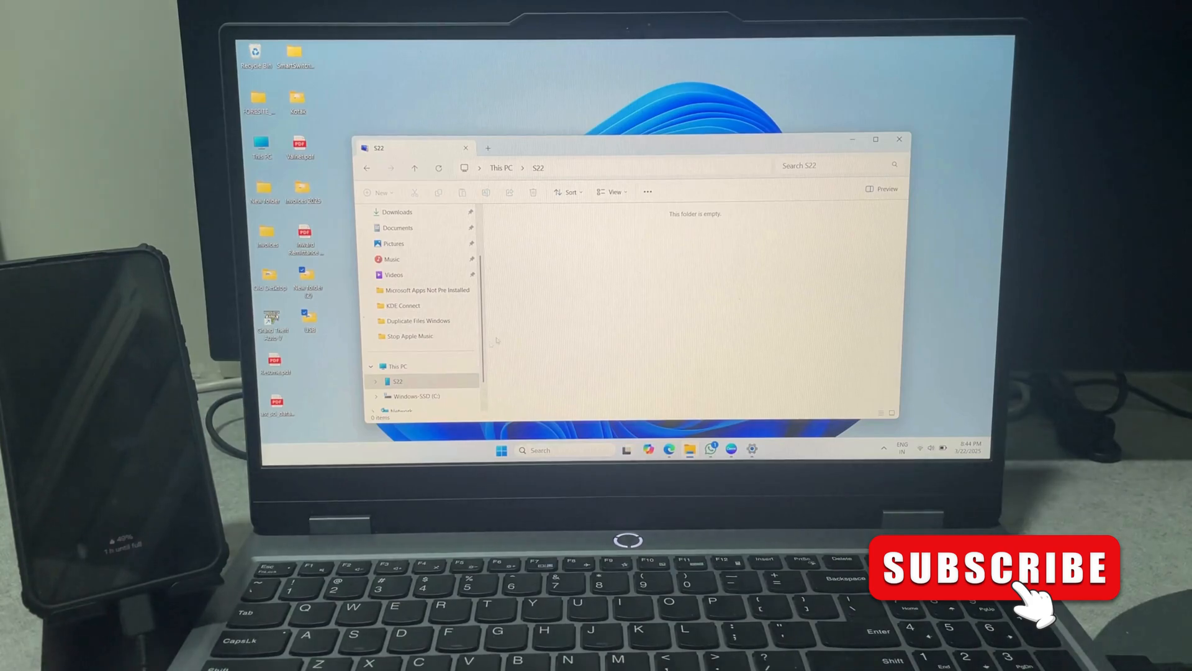
click(397, 366)
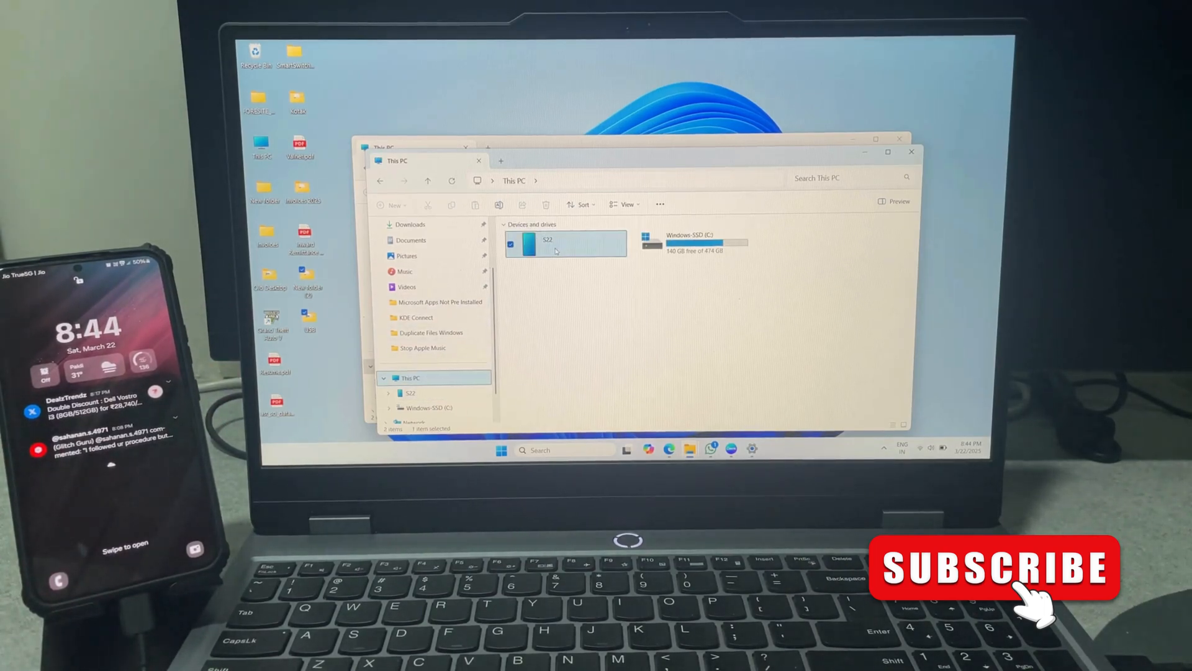
Step: Reopen the S22 phone now that USB file transfer is enabled on it
double_click(556, 243)
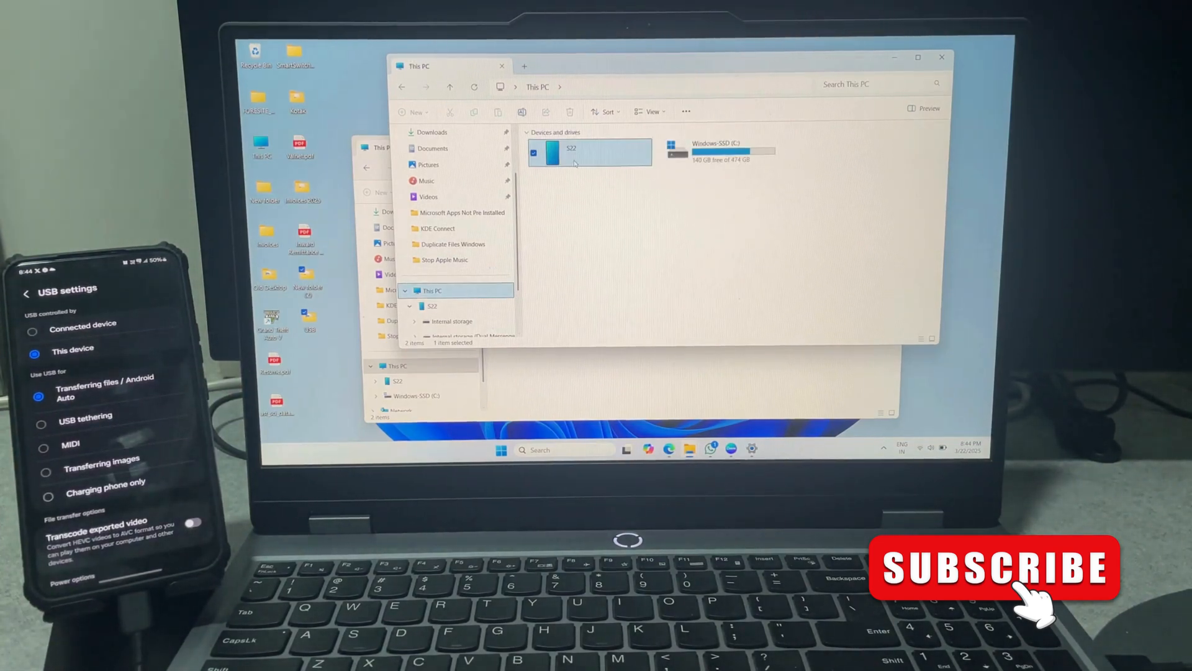
Step: Go into the S22 phone and its Internal storage to view its contents
double_click(582, 151)
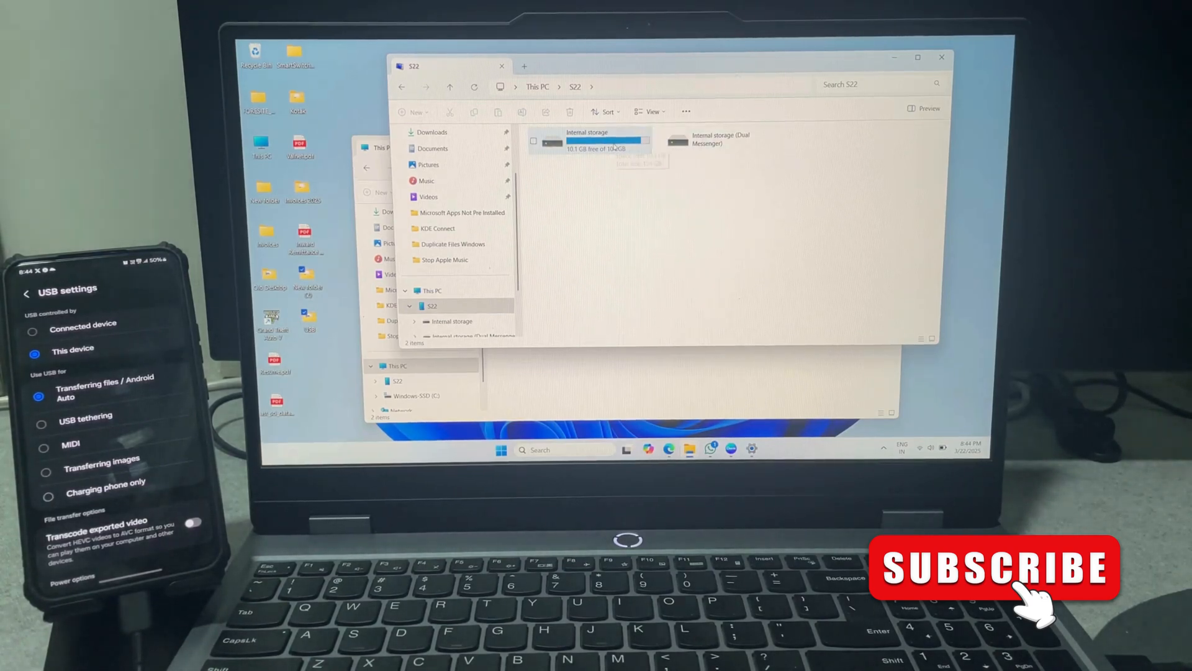
double_click(596, 138)
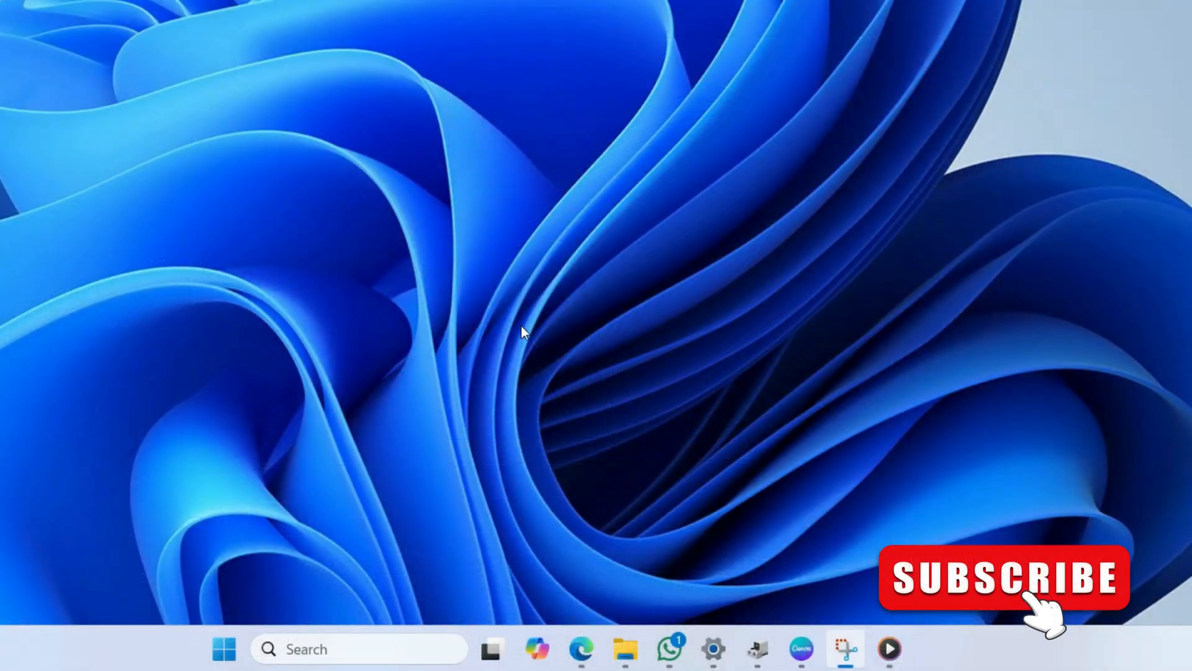
Step: Bring up the Start button's quick-link menu to reach Device Manager
right_click(223, 665)
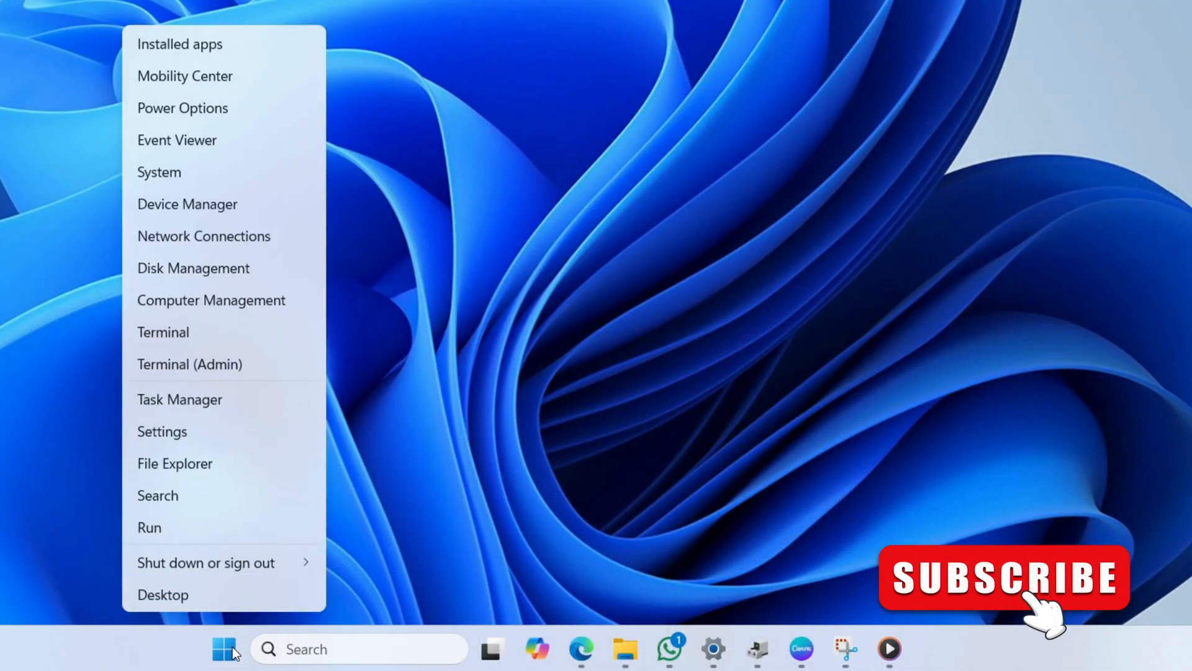
mouse_move(243, 214)
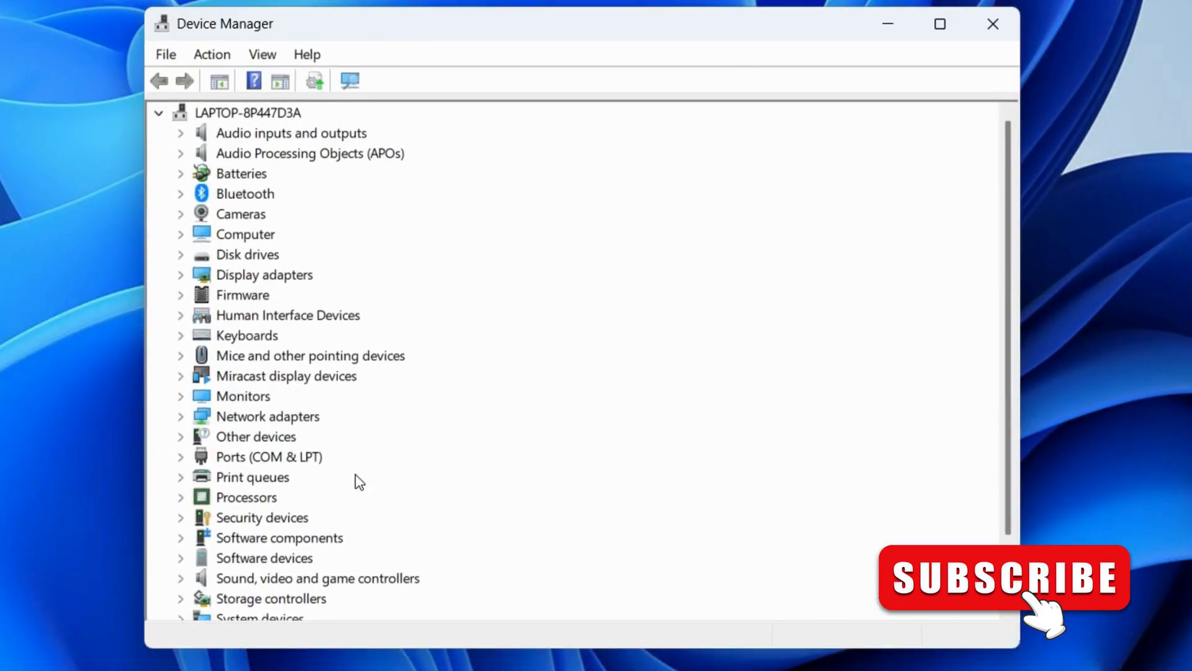
Step: Expand Universal Serial Bus controllers and bring up actions for the first USB Root Hub (USB 3.0)
scroll(down, 3)
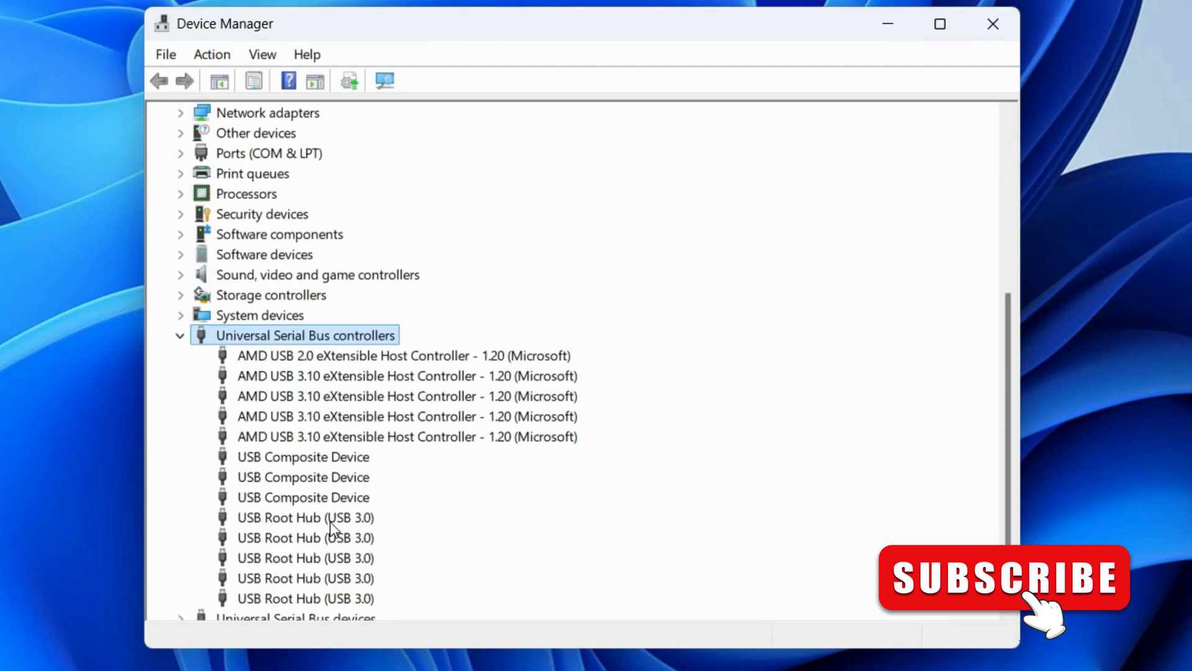
click(304, 516)
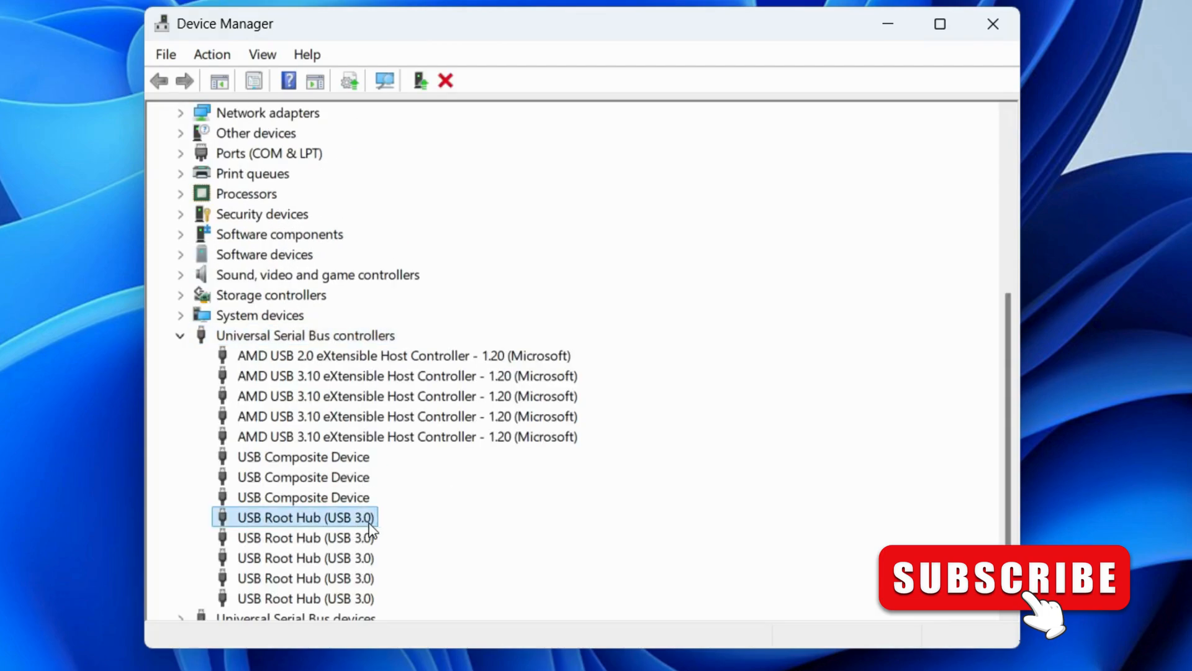
right_click(307, 517)
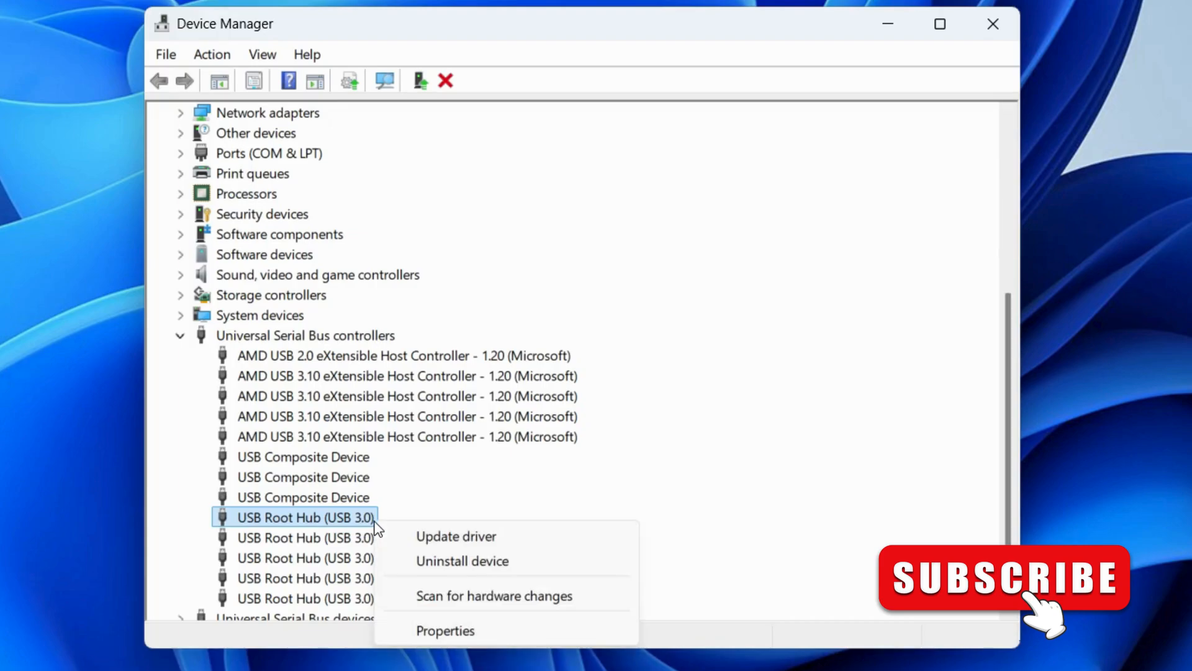
mouse_move(427, 636)
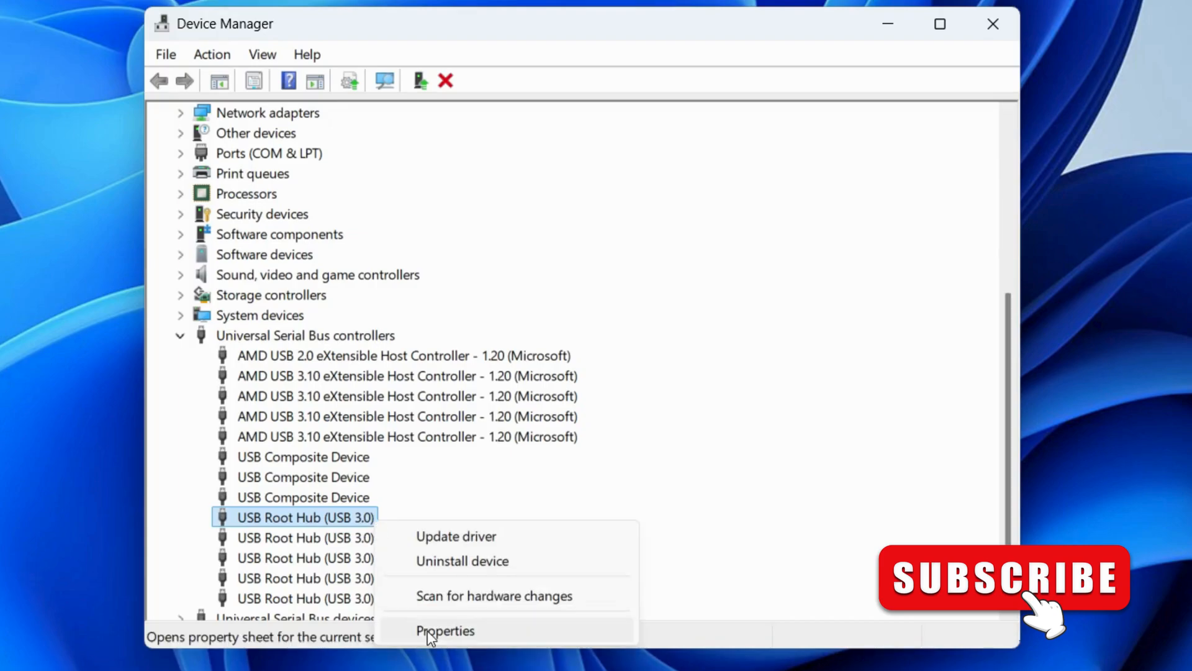
Step: In the hub's Power Management properties, leave 'Allow the computer to turn off this device' unchecked and confirm
click(445, 631)
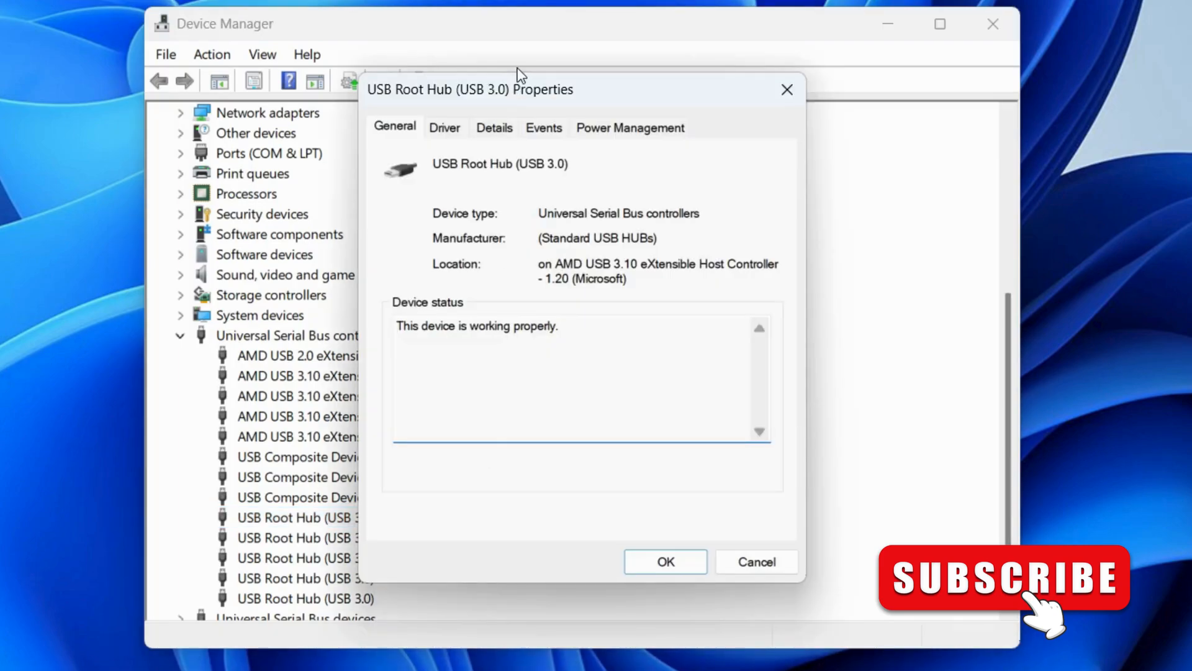
click(630, 127)
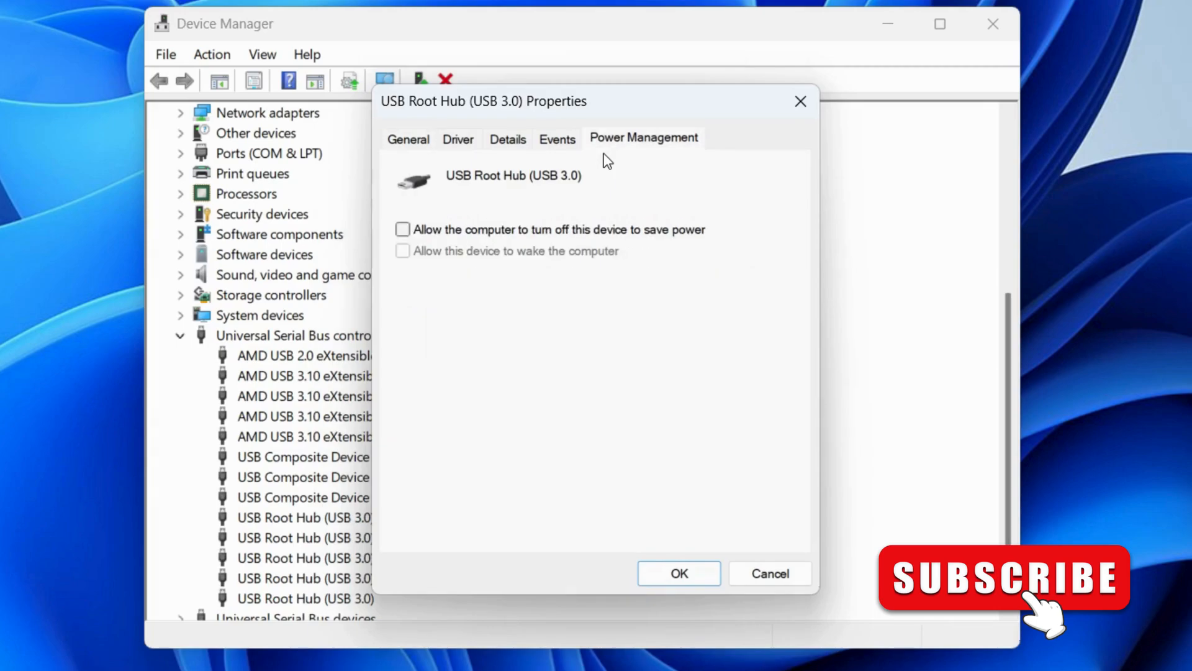
mouse_move(424, 241)
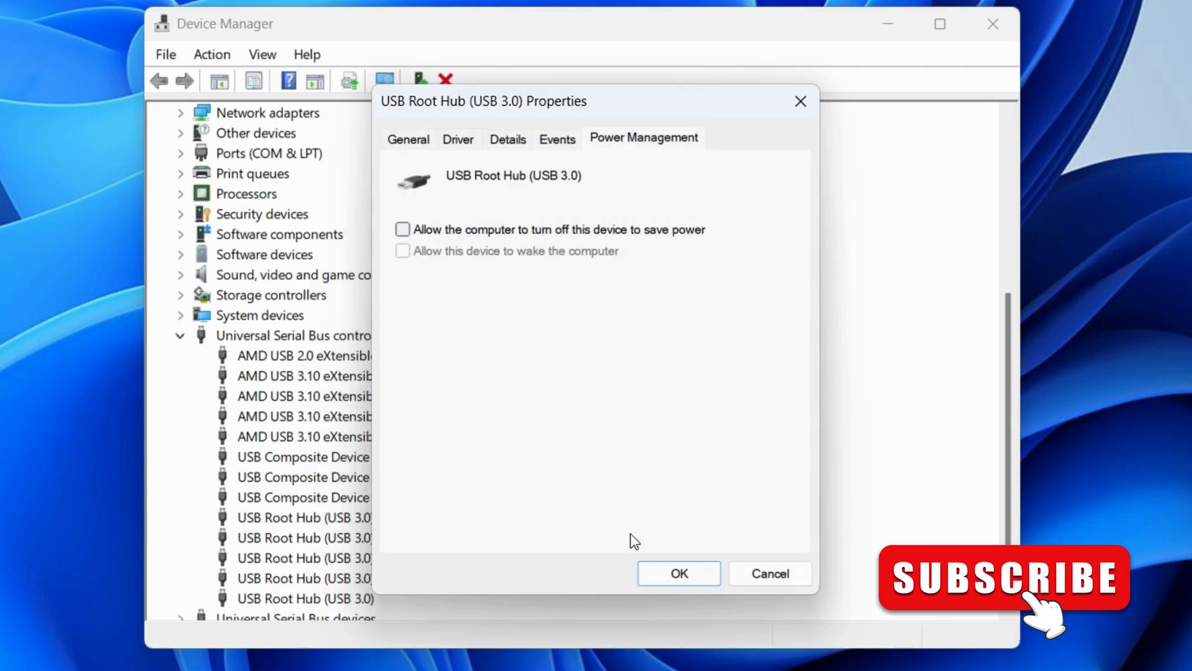
click(678, 573)
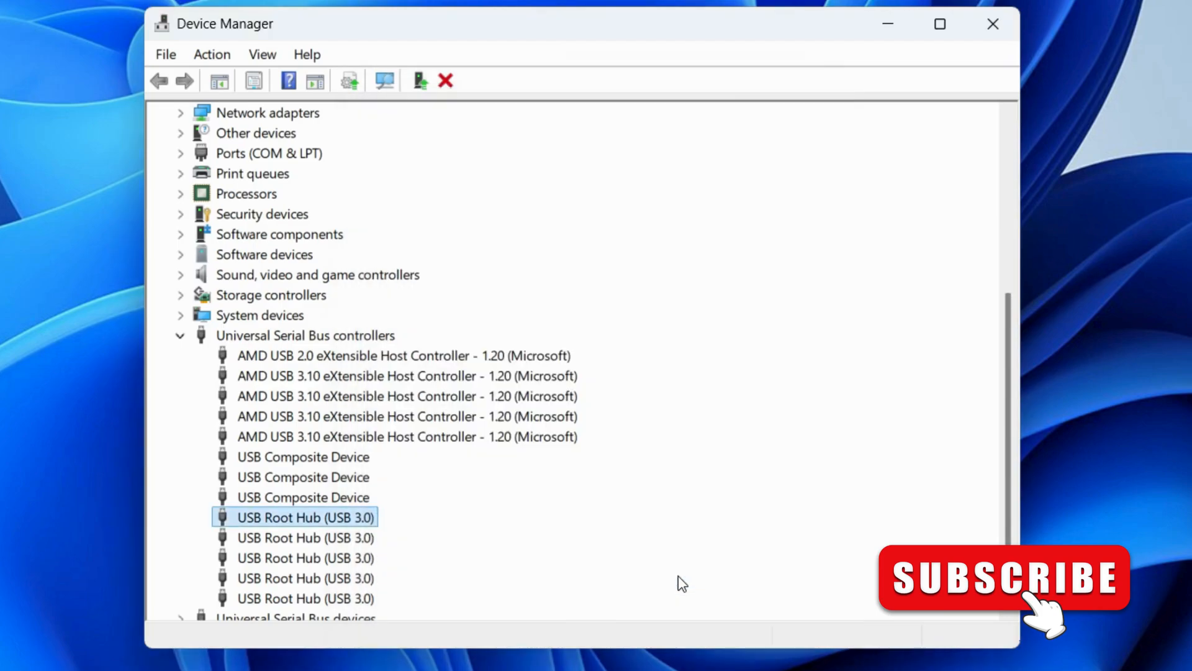
mouse_move(456, 534)
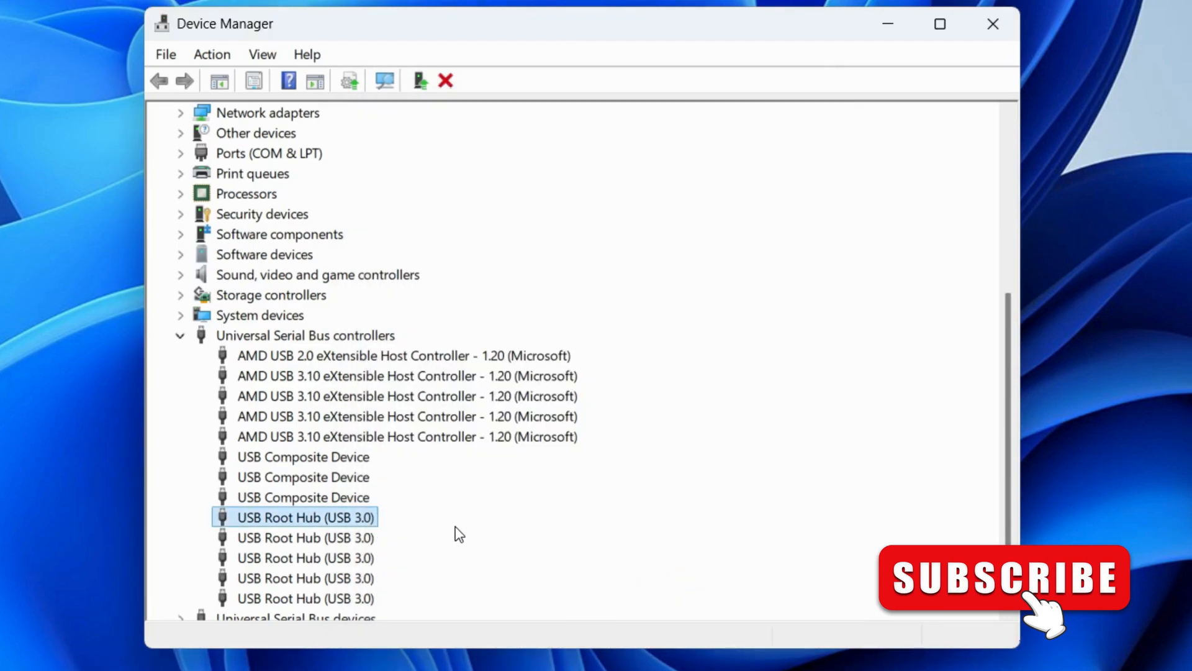
right_click(306, 517)
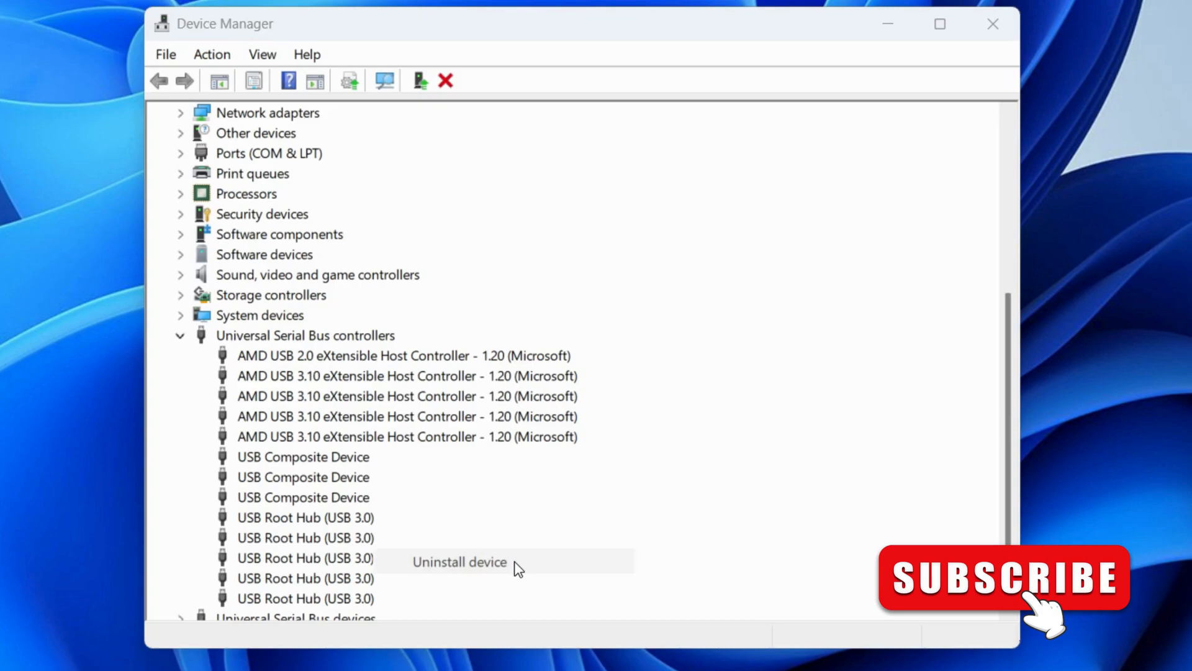
click(459, 561)
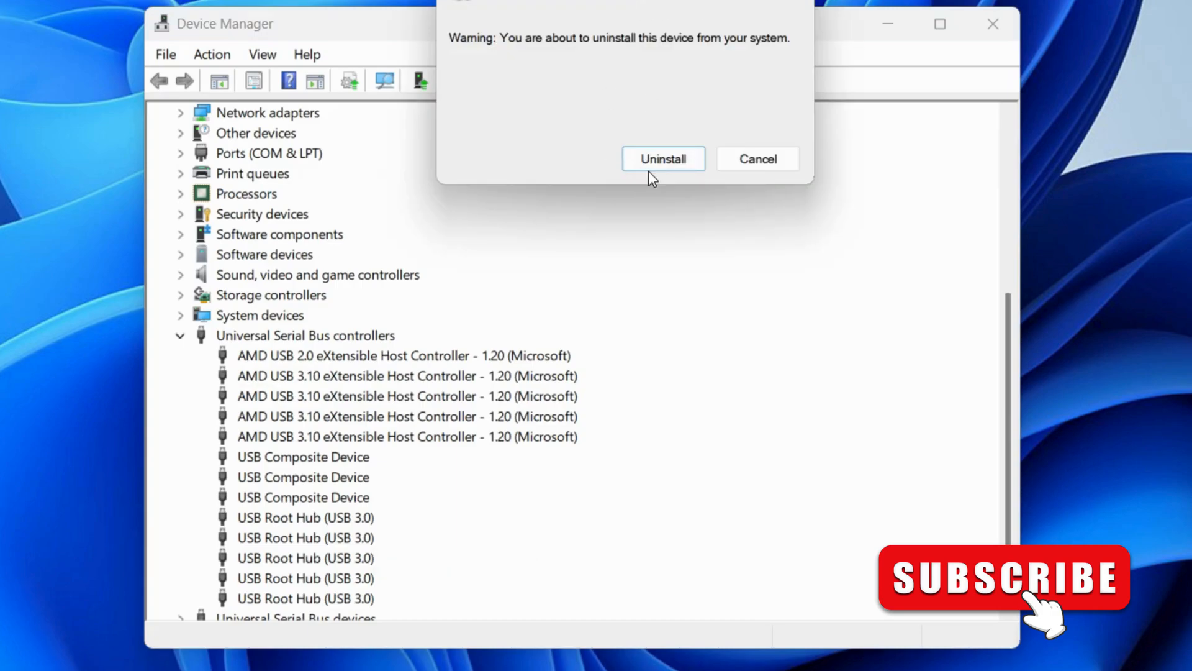
mouse_move(658, 12)
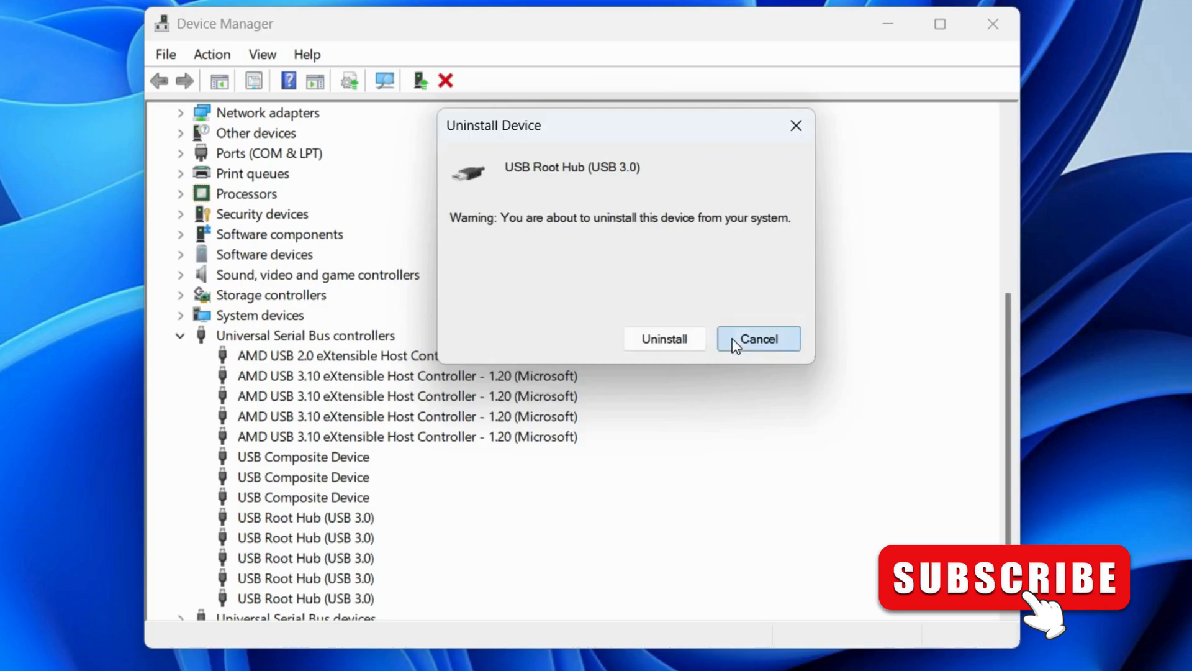
click(758, 338)
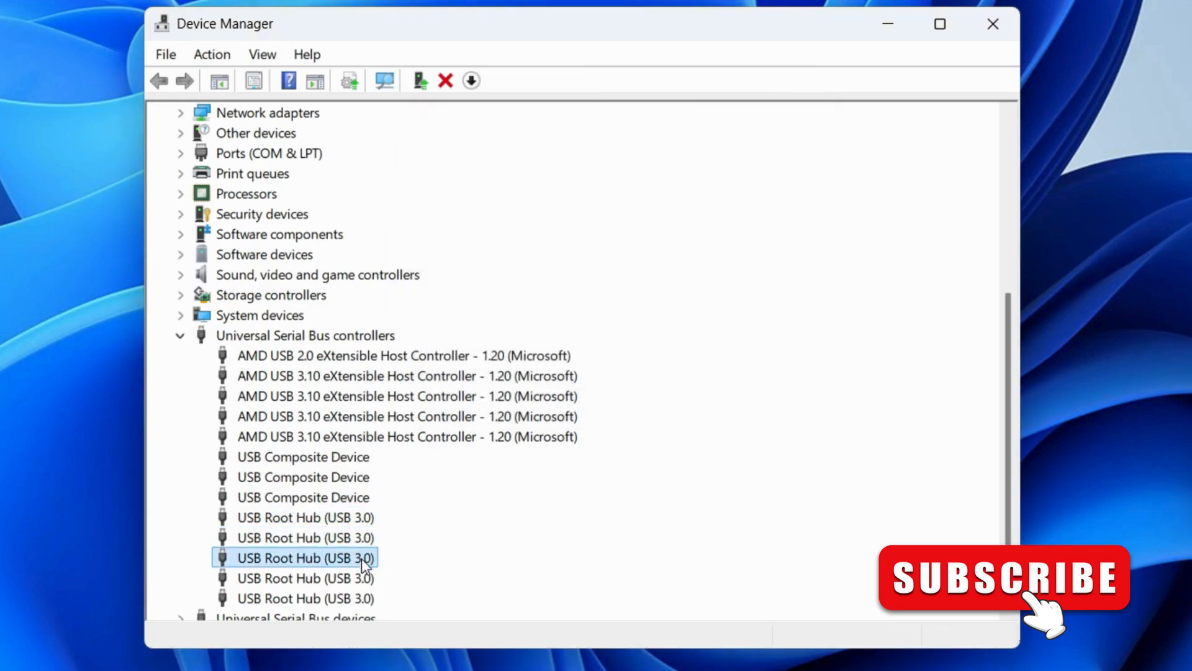